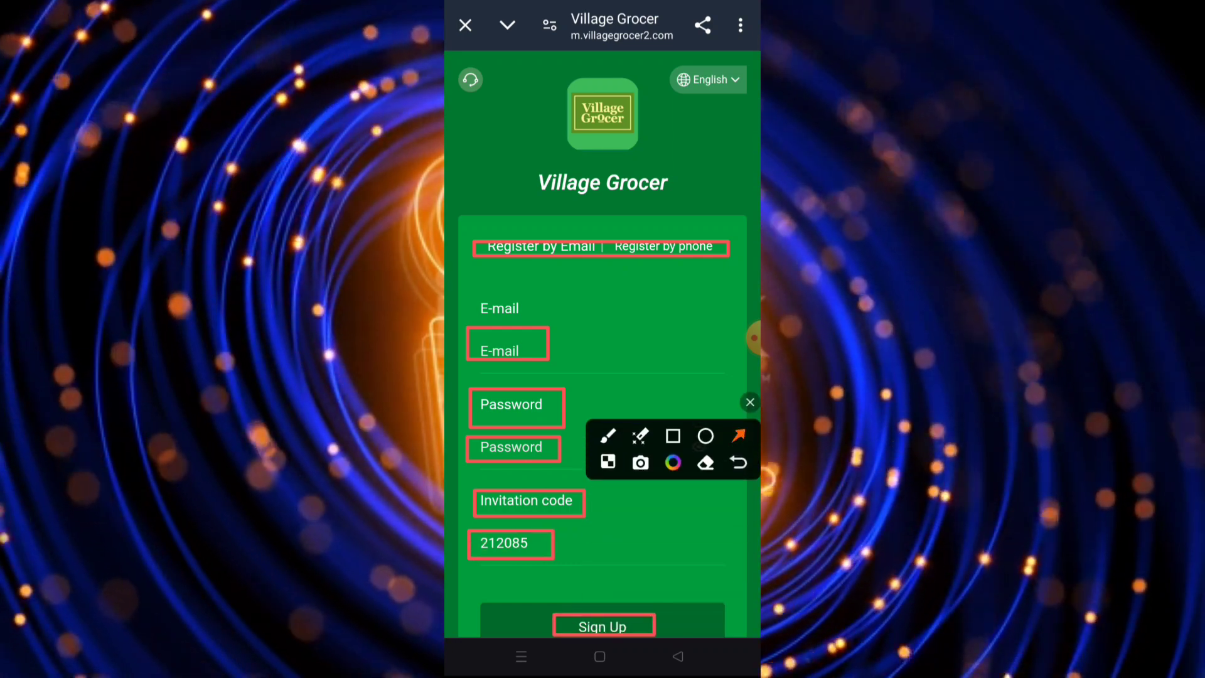
left_click(750, 401)
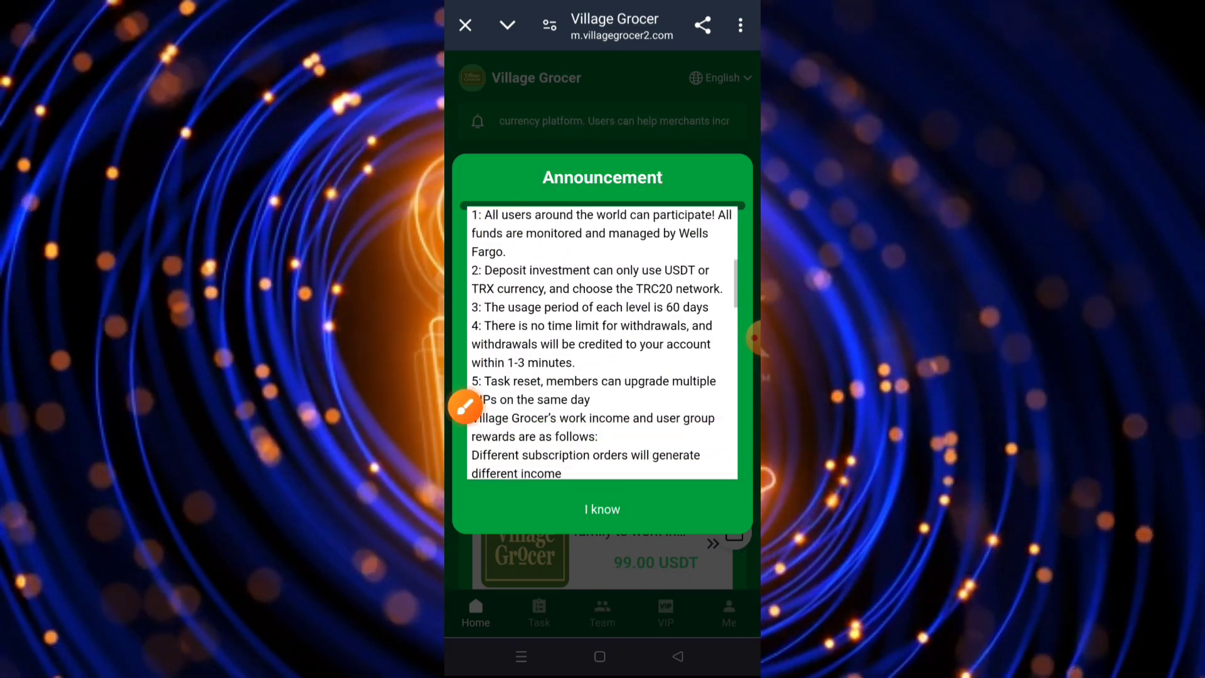
- Scroll through the announcement's VIP tiers and invitation rewards, then dismiss it with 'I know'
scroll("down", 3)
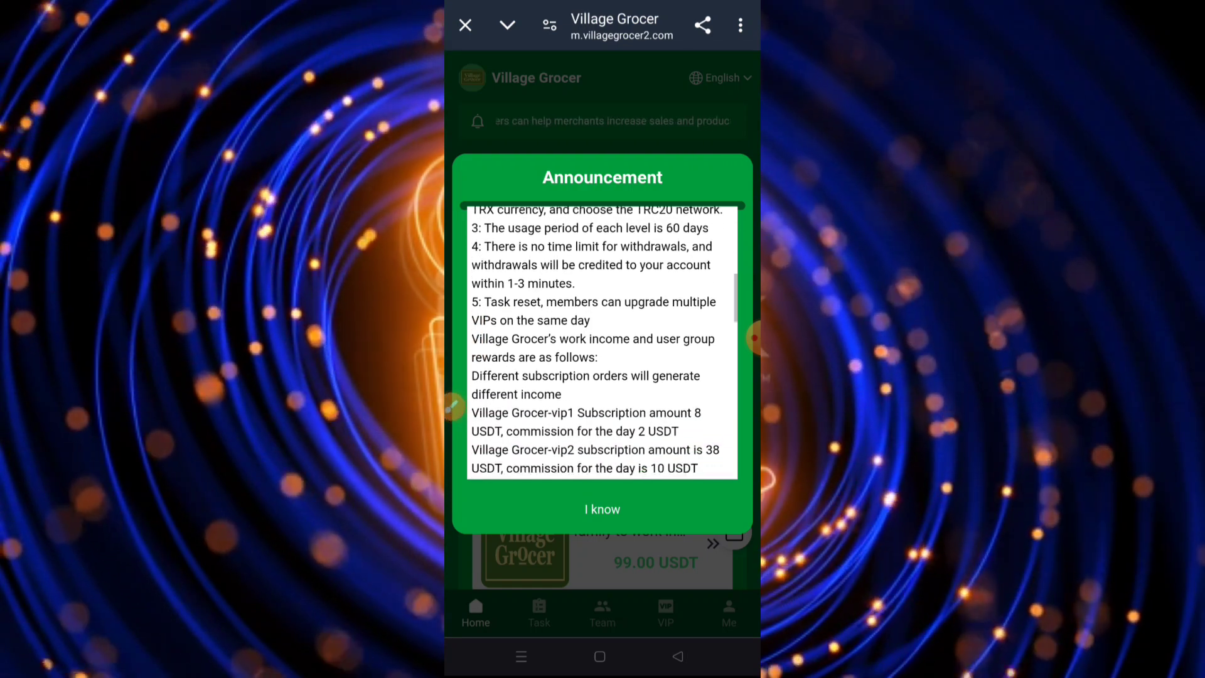
scroll("down", 3)
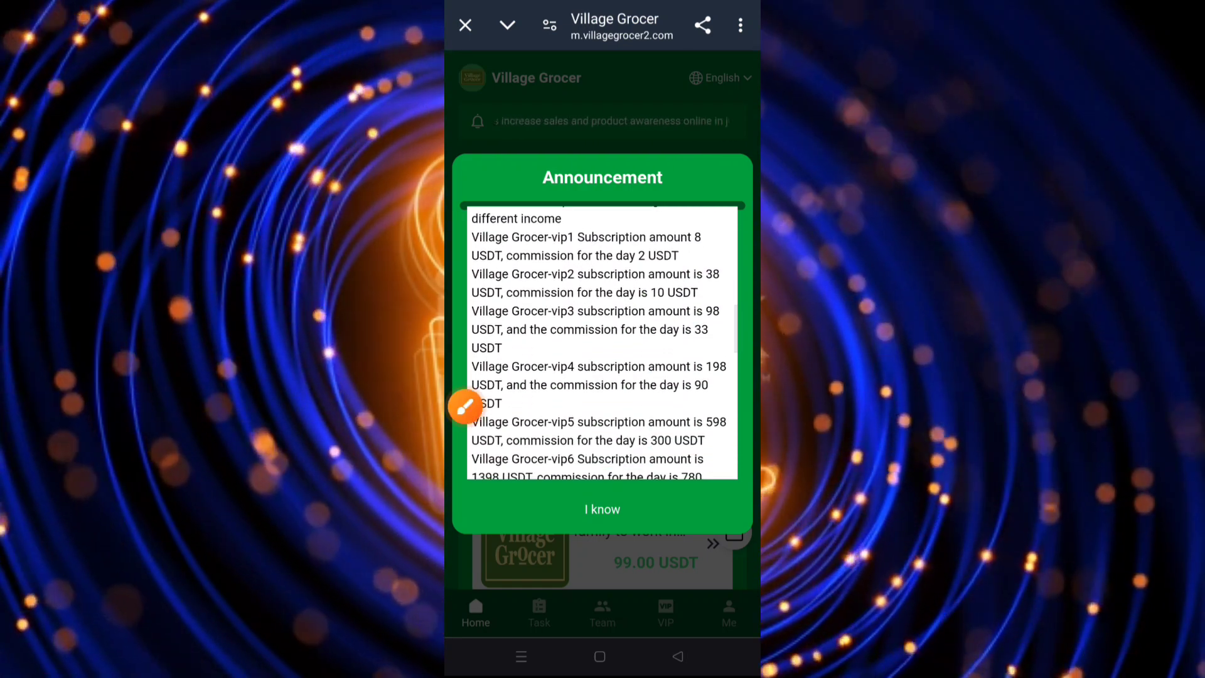
left_click(465, 406)
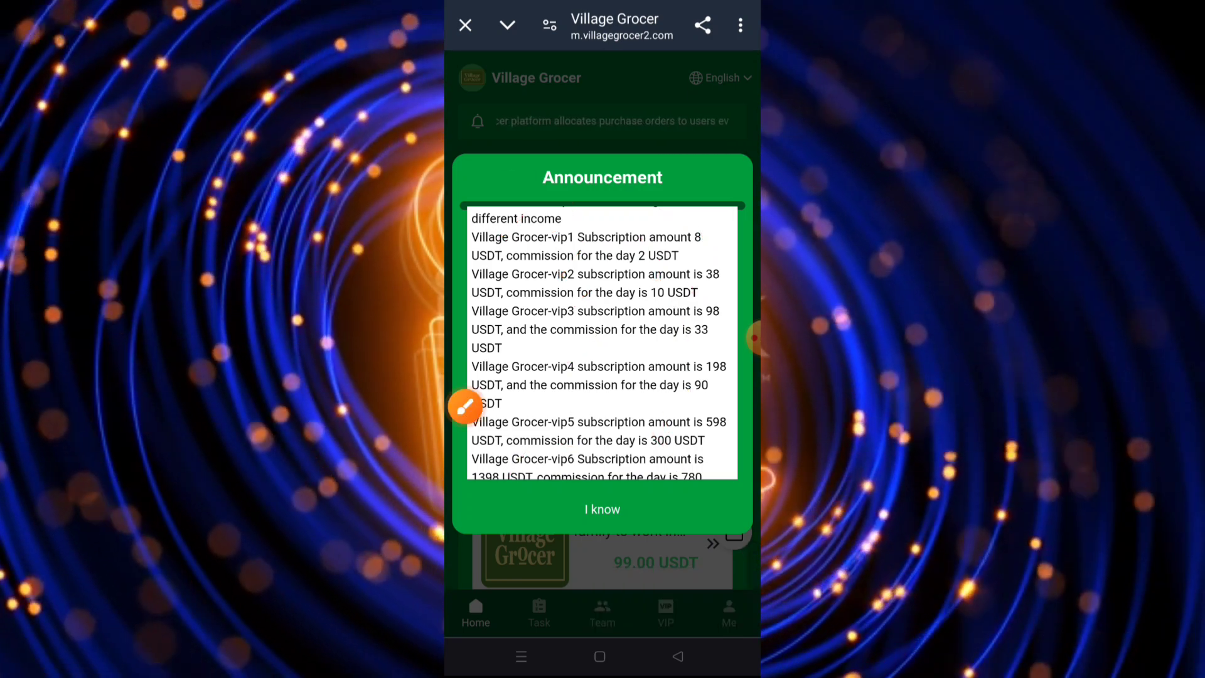
scroll("down", 3)
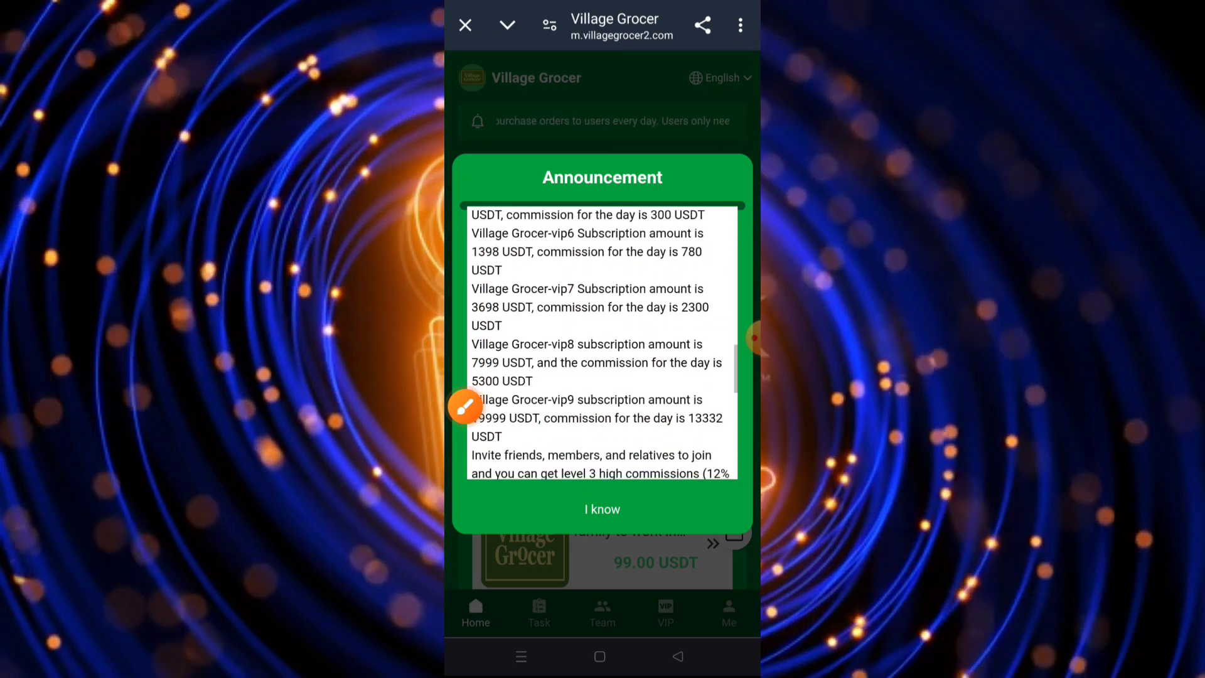
scroll("down", 3)
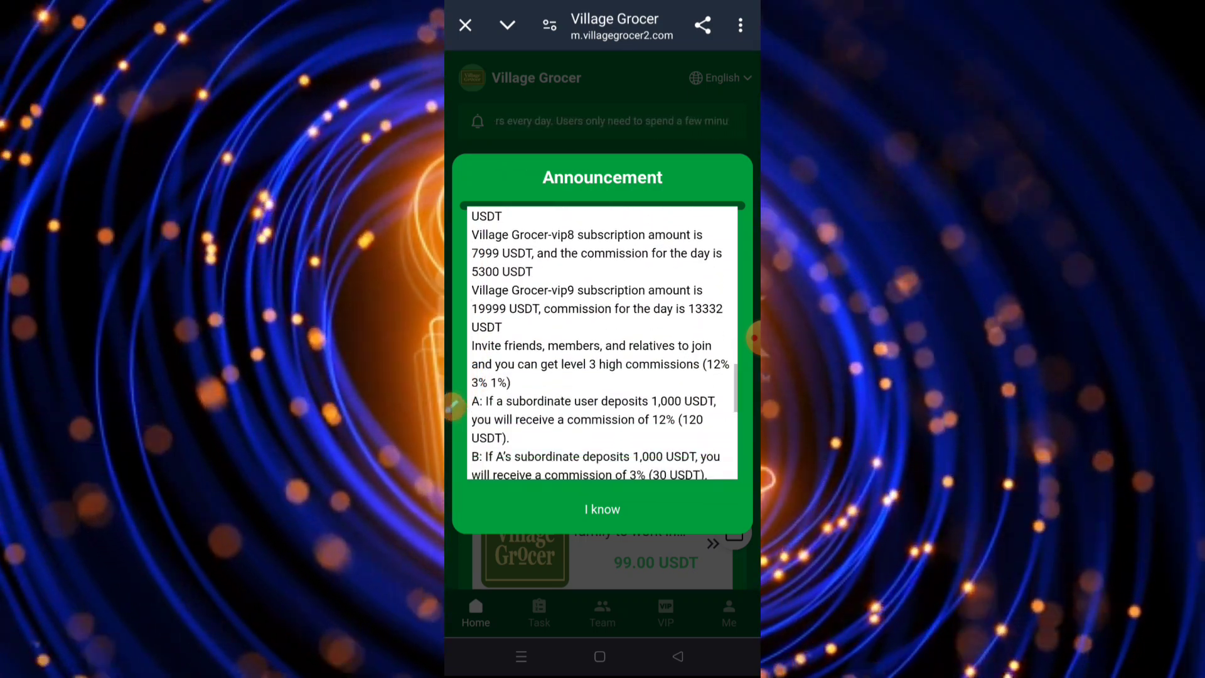
scroll("down", 3)
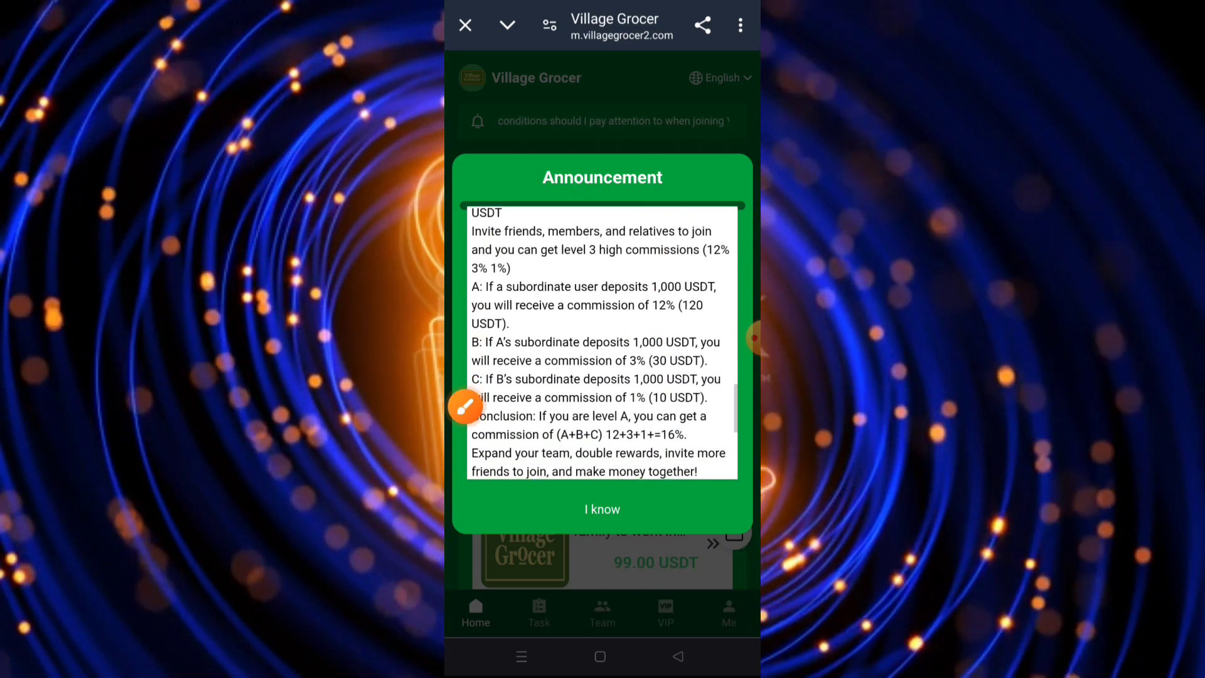
left_click(465, 408)
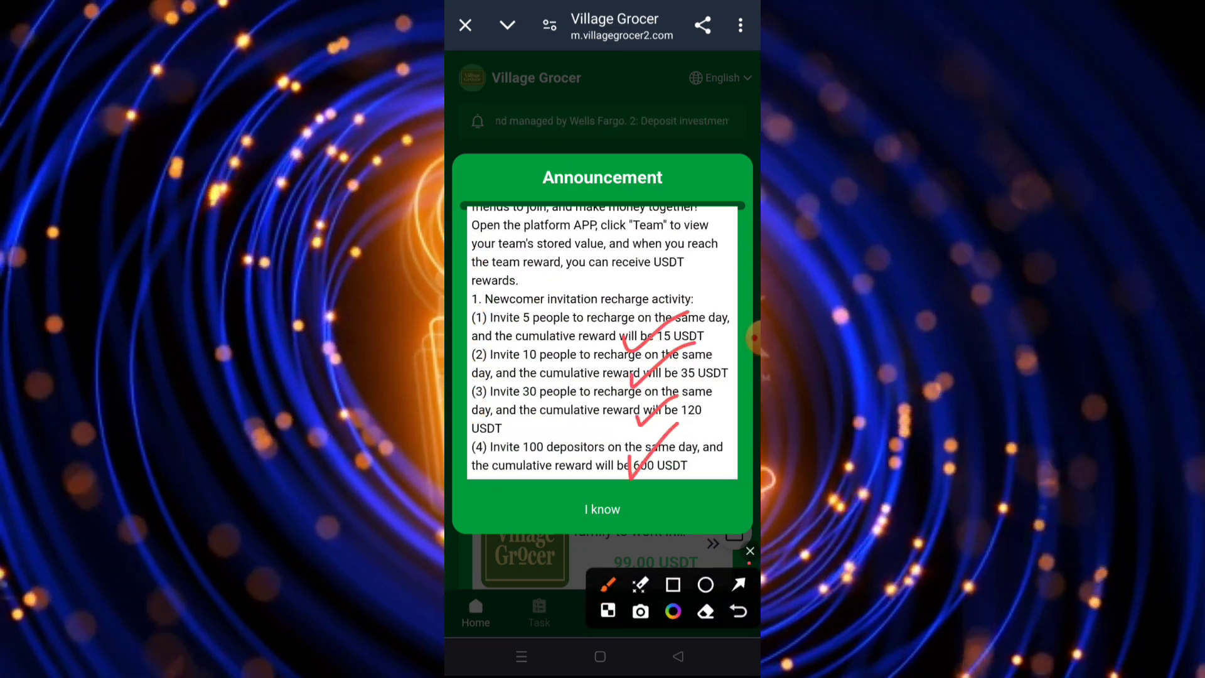
left_click(602, 509)
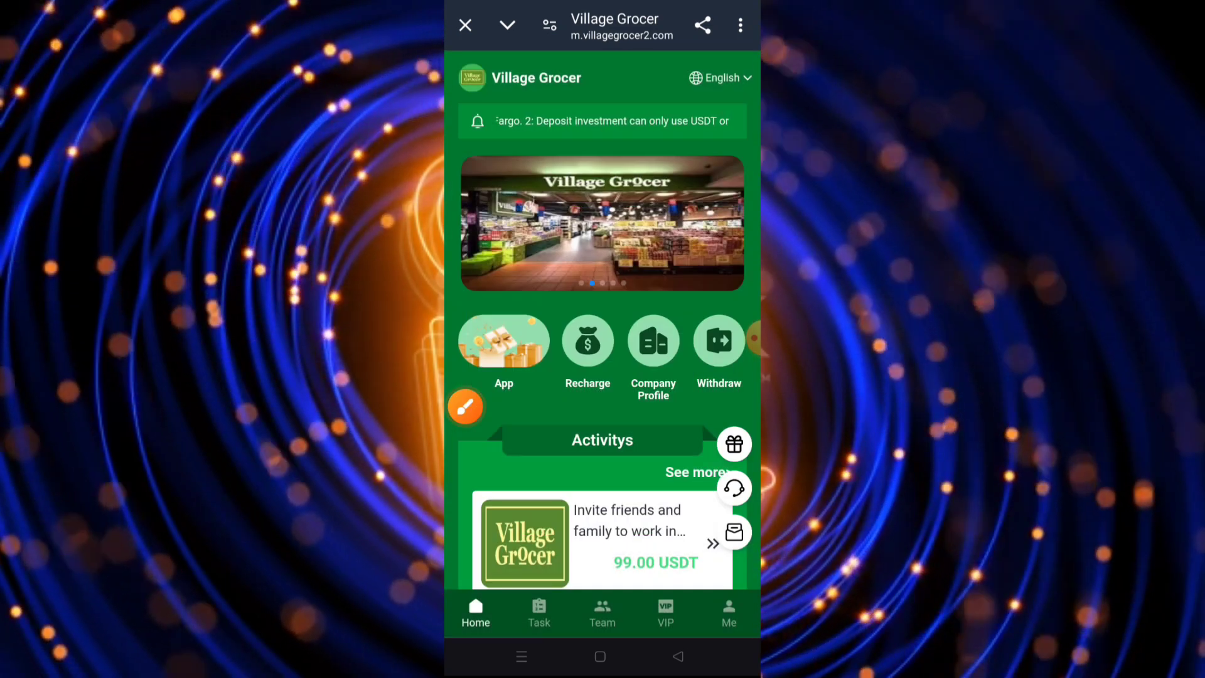
- Open the Company Profile and scroll to the end of its history and expansion text
left_click(719, 78)
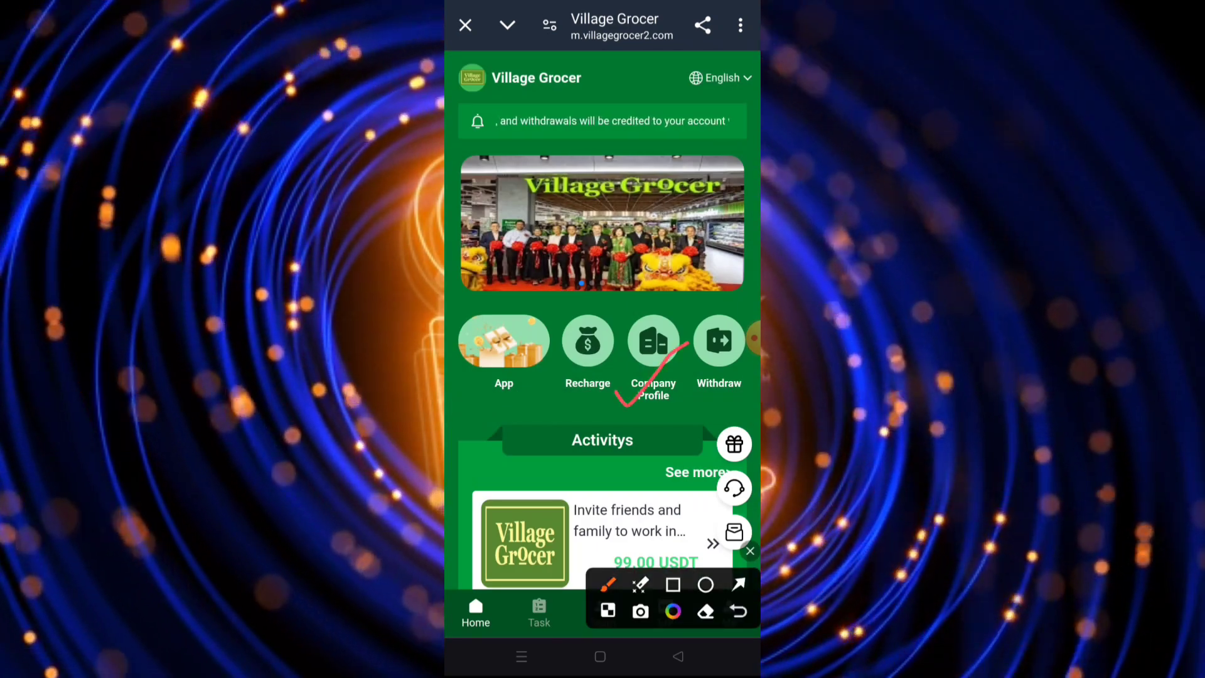
left_click(652, 340)
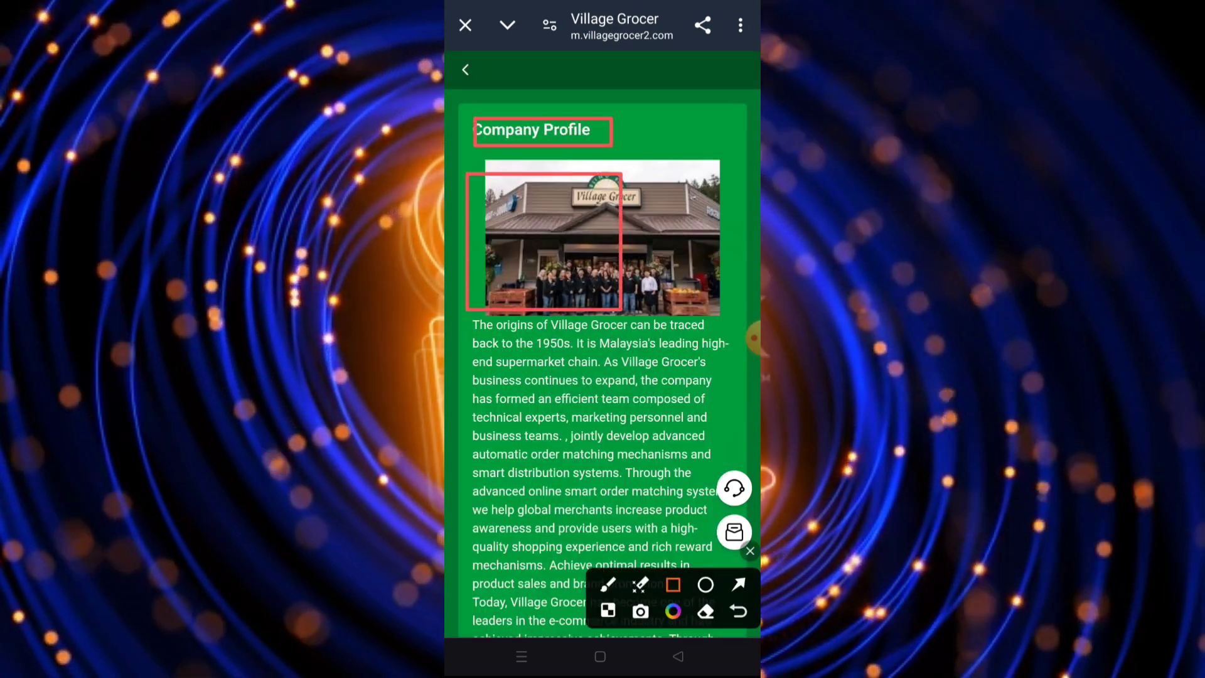
left_click(737, 585)
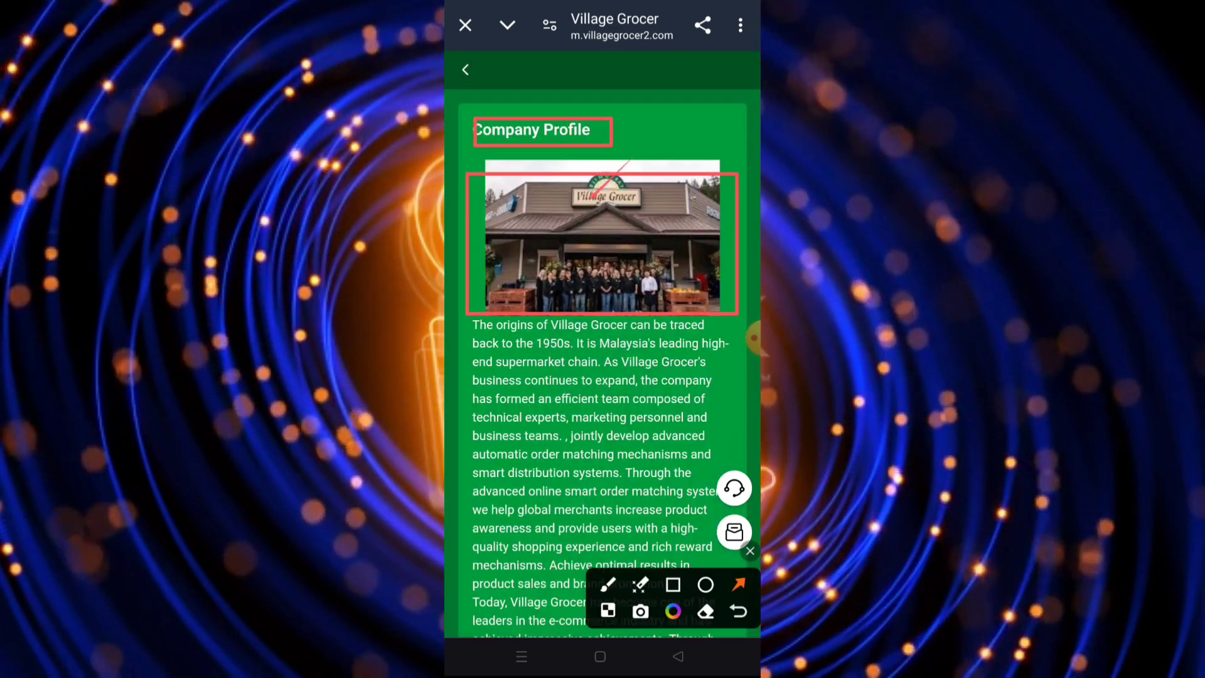
scroll("down", 3)
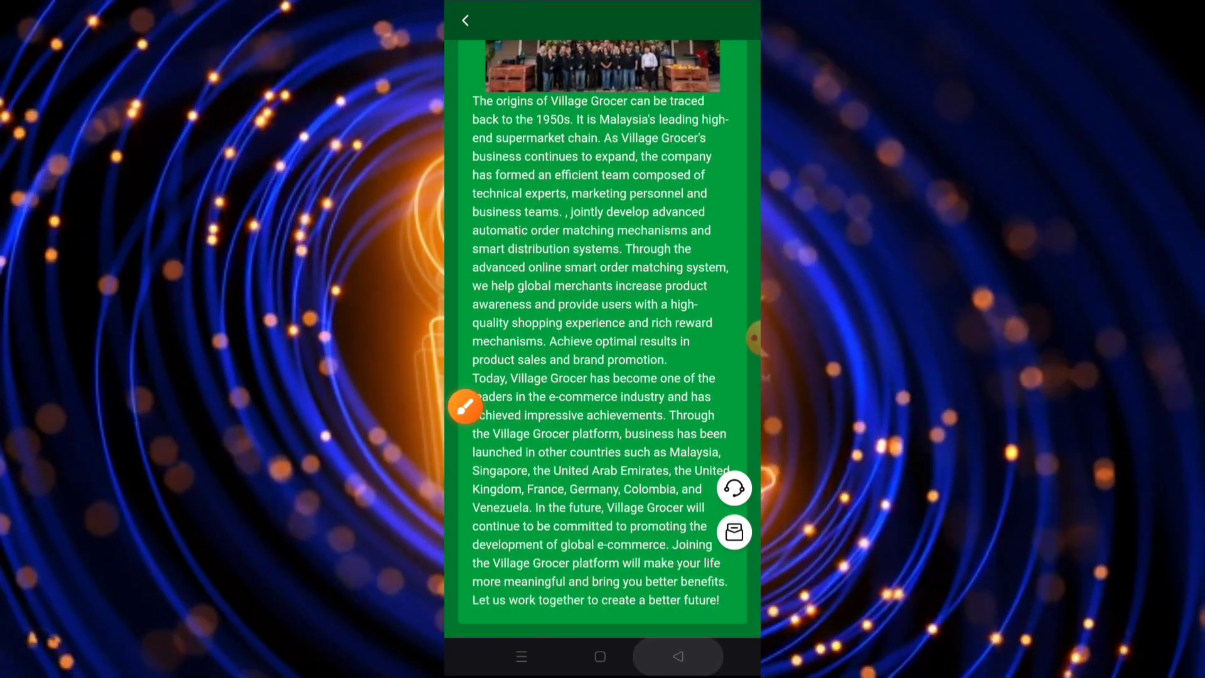
- Go back home, open Recharge and copy the TRC20-USDT deposit address
left_click(465, 20)
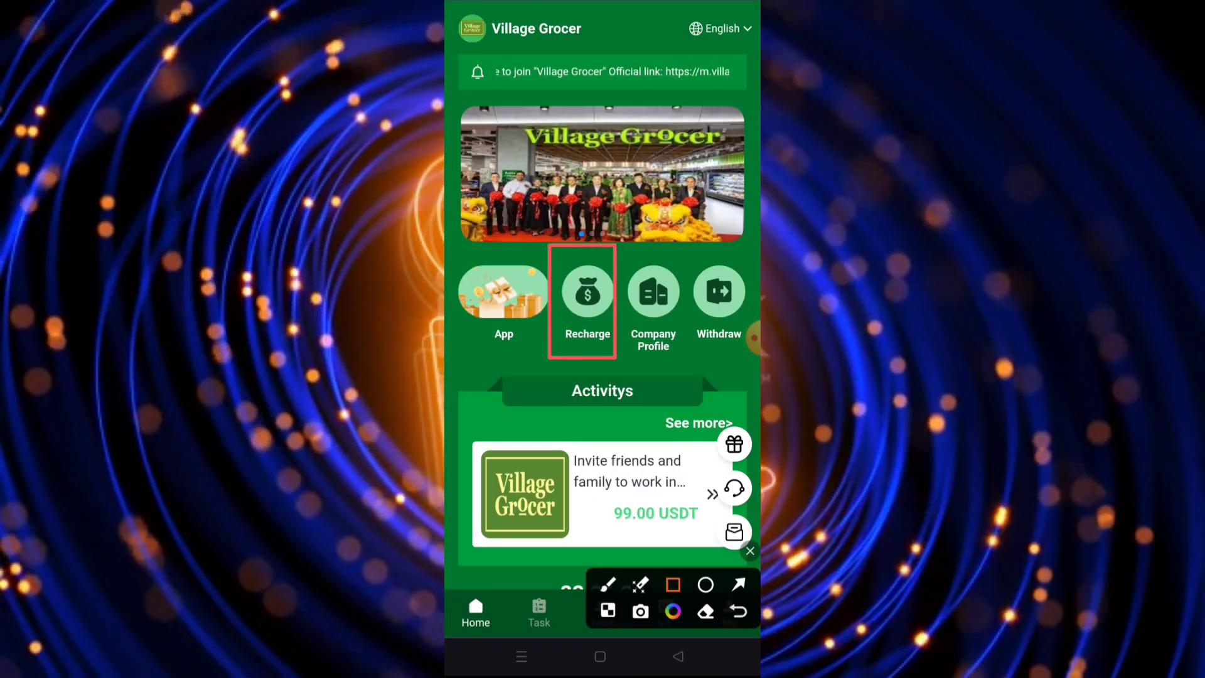
left_click(586, 300)
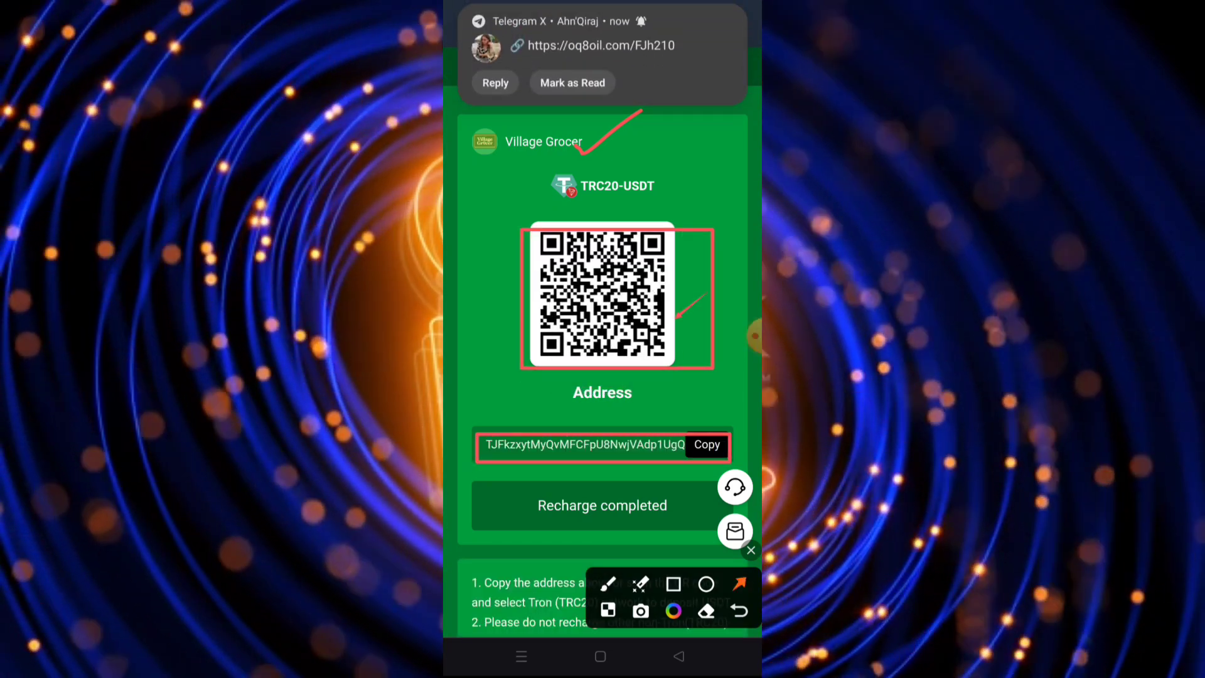
left_click(705, 444)
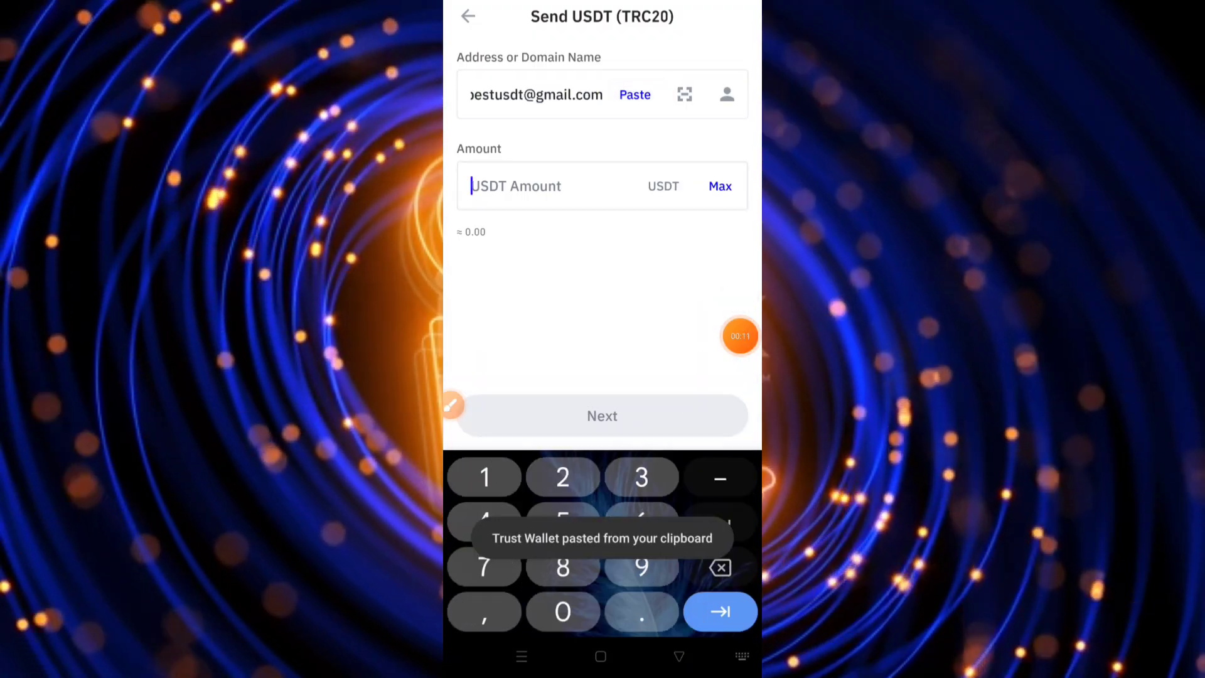
- Enter 8 USDT, review the network fee and confirm the transfer
type("8")
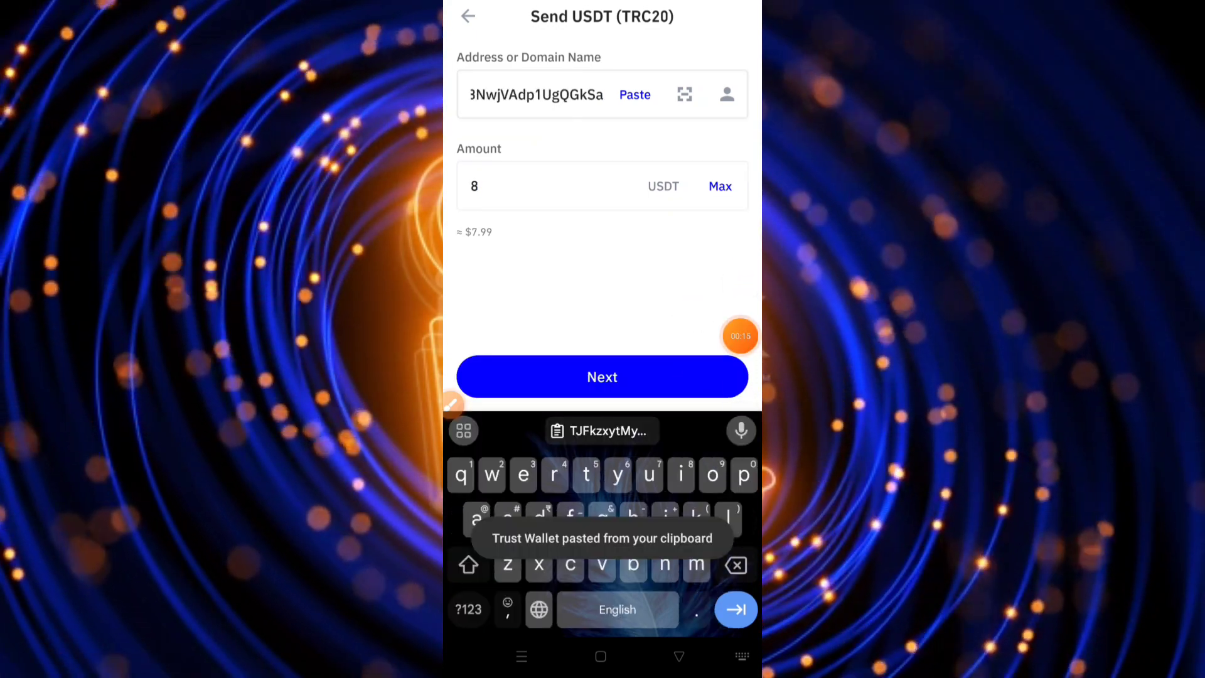
left_click(602, 376)
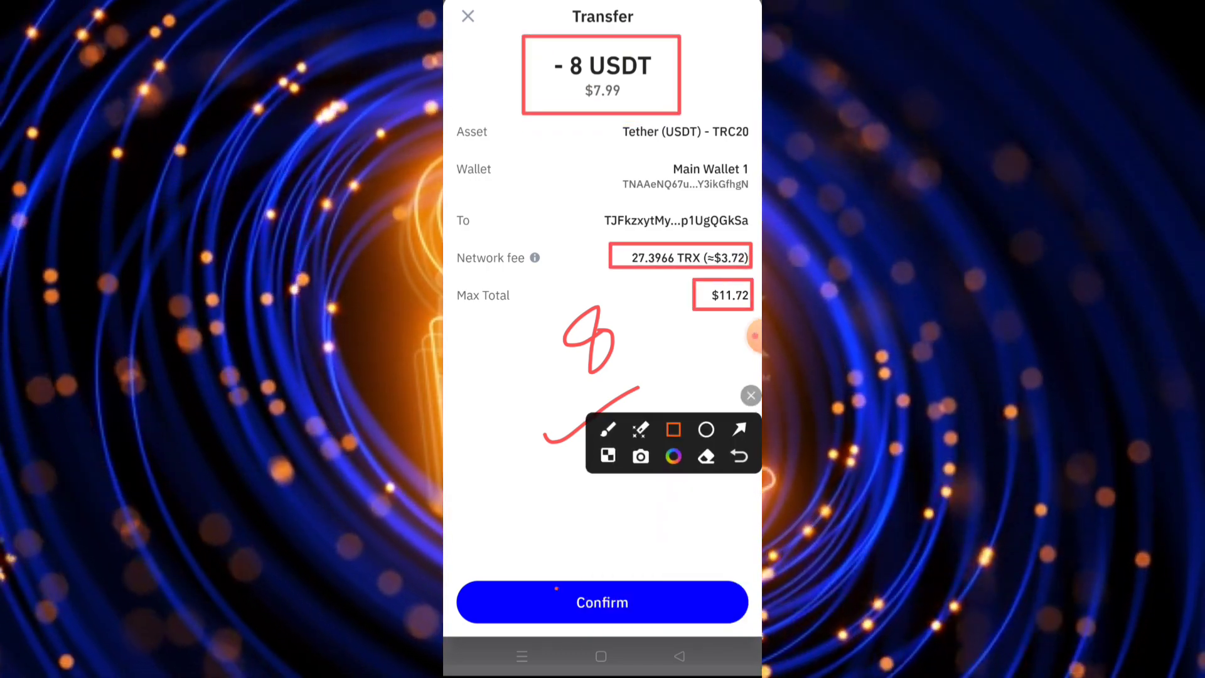
left_click(737, 429)
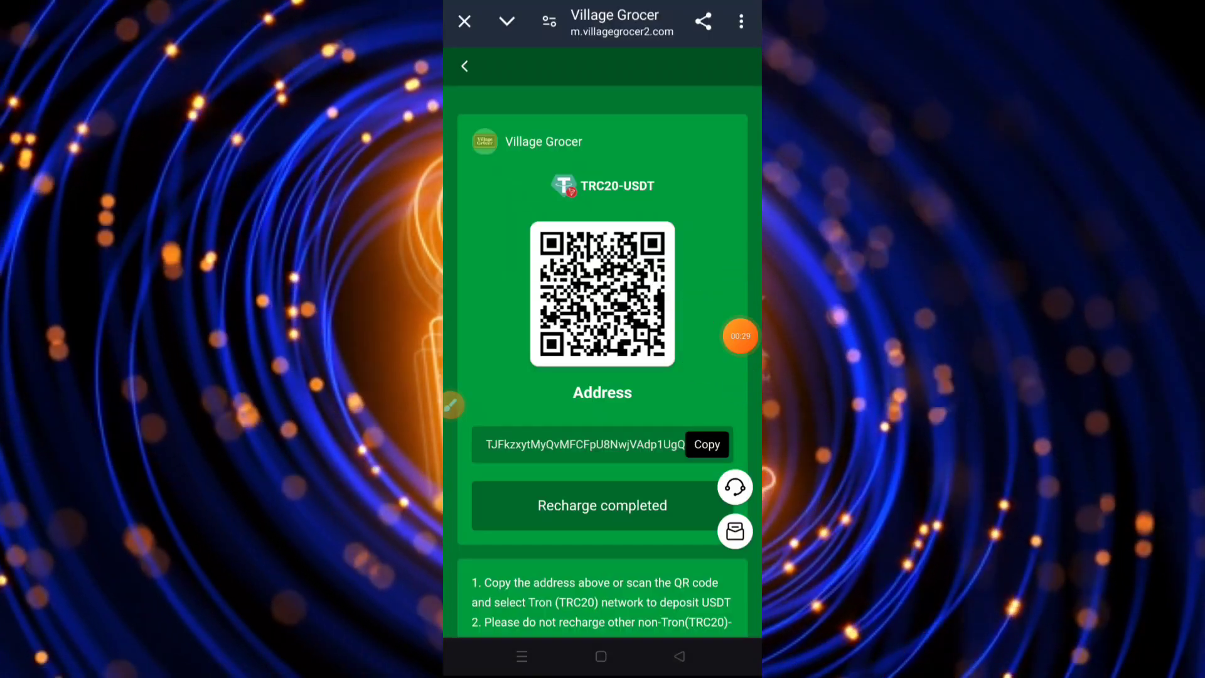
- Mark the recharge as completed and return to the home page
left_click(602, 506)
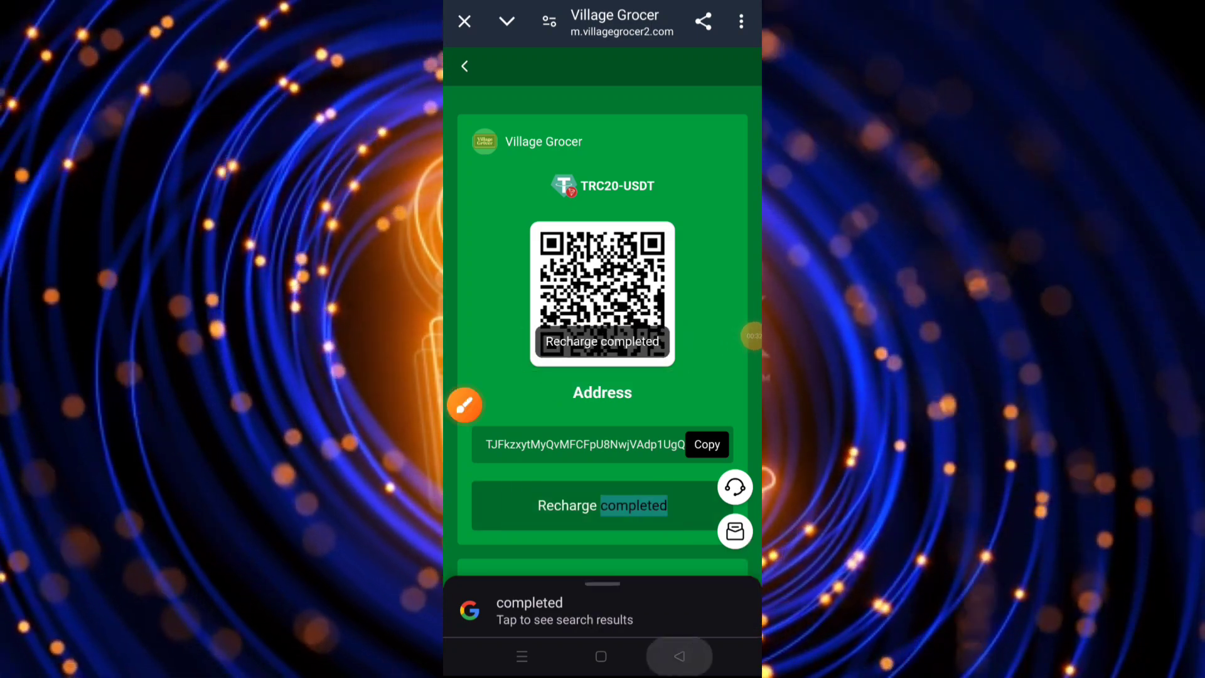
left_click(464, 65)
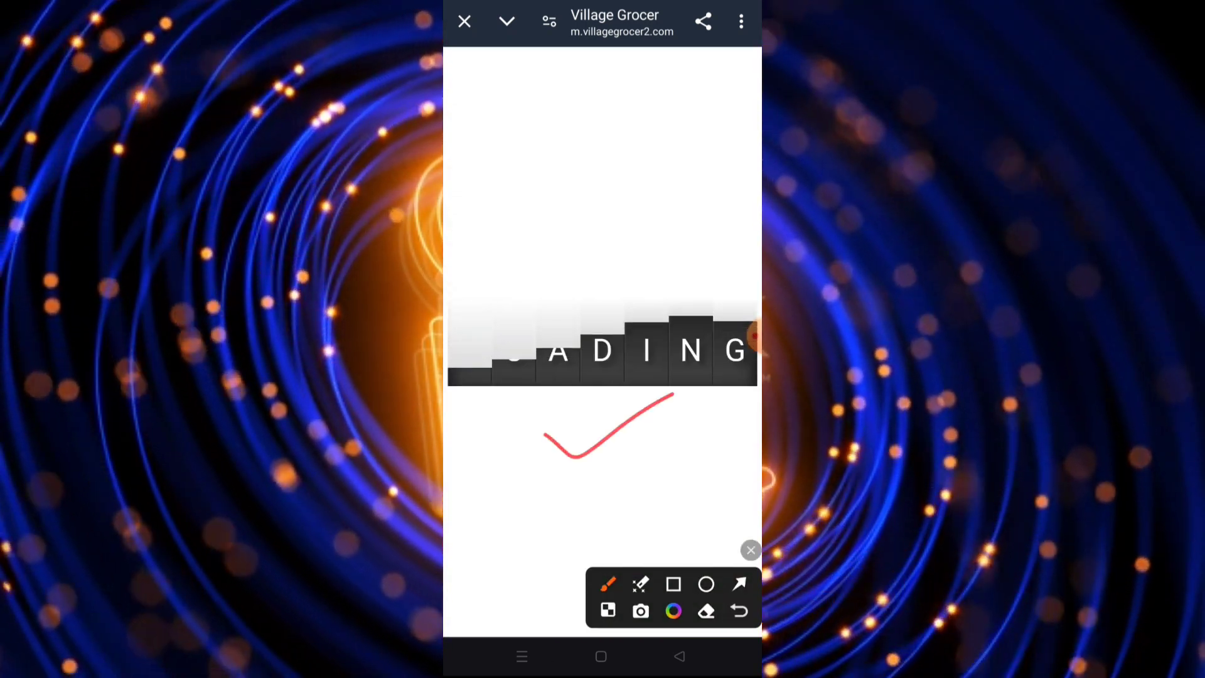
left_click(671, 583)
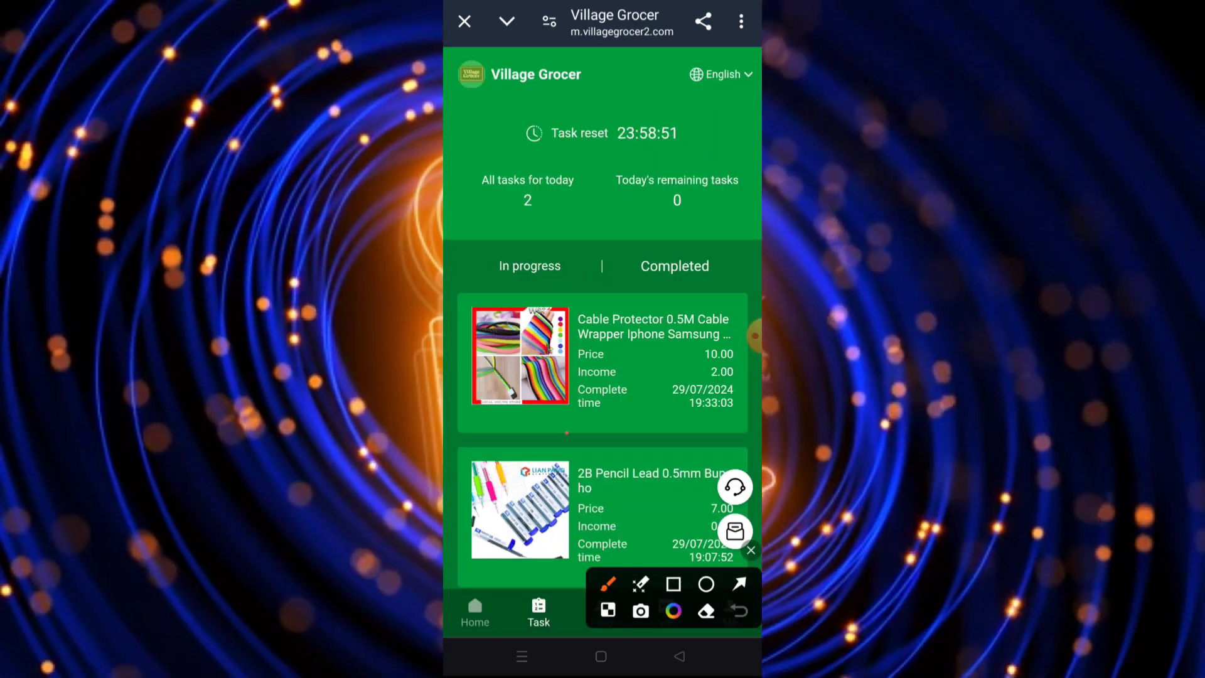
left_click(475, 613)
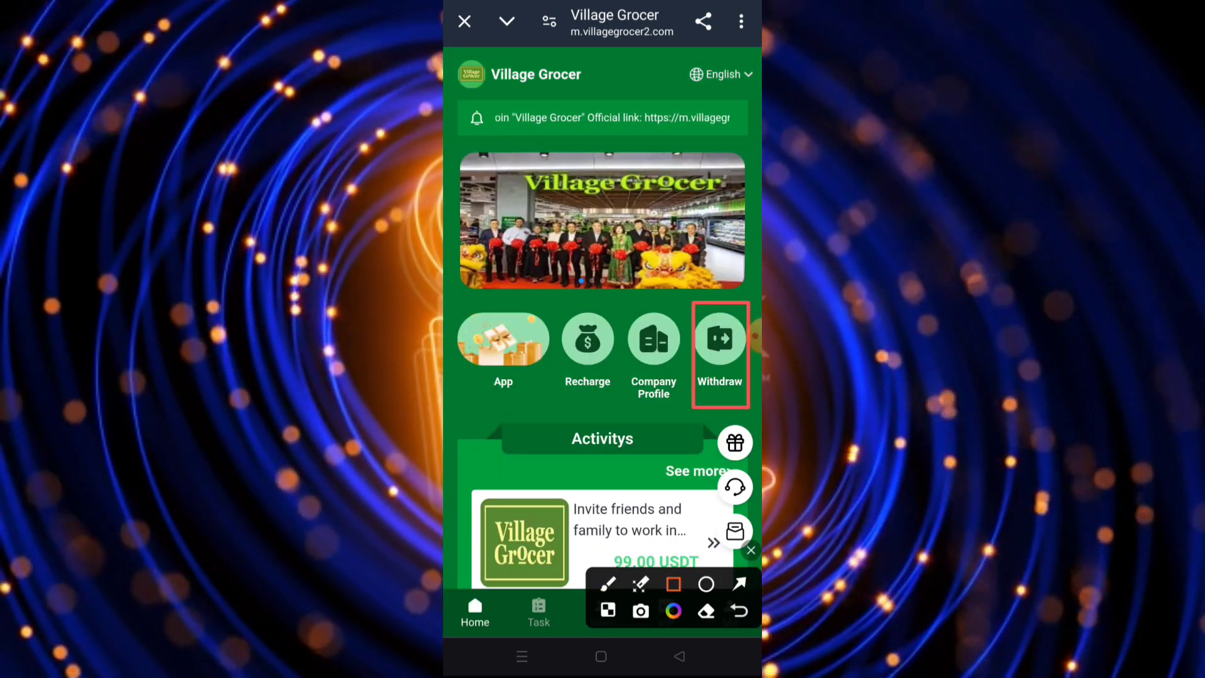
- Submit a 2.5 USDT withdrawal of the full balance and return home
left_click(719, 343)
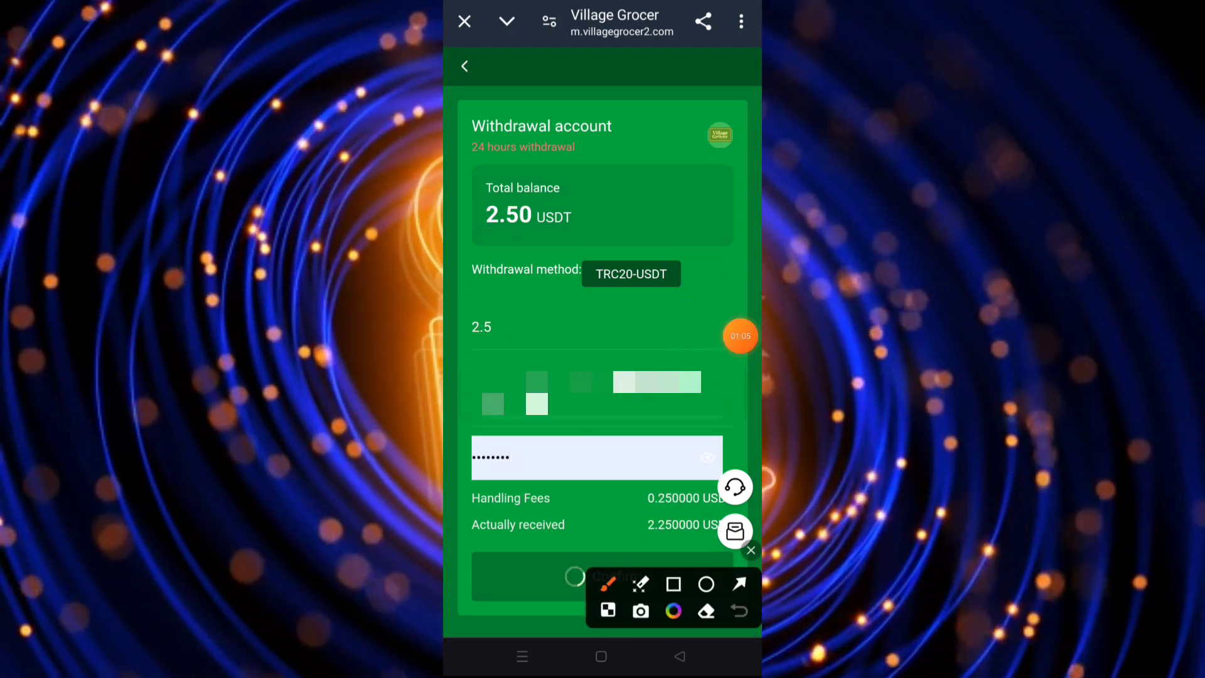
left_click(586, 576)
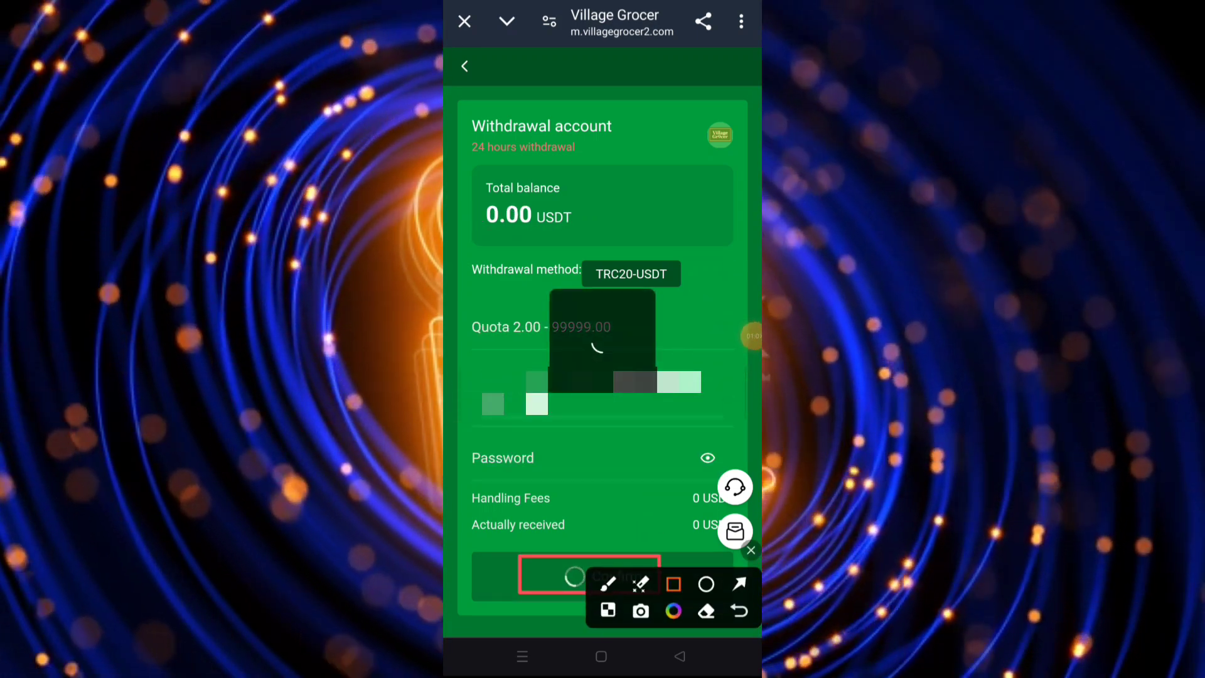
left_click(588, 576)
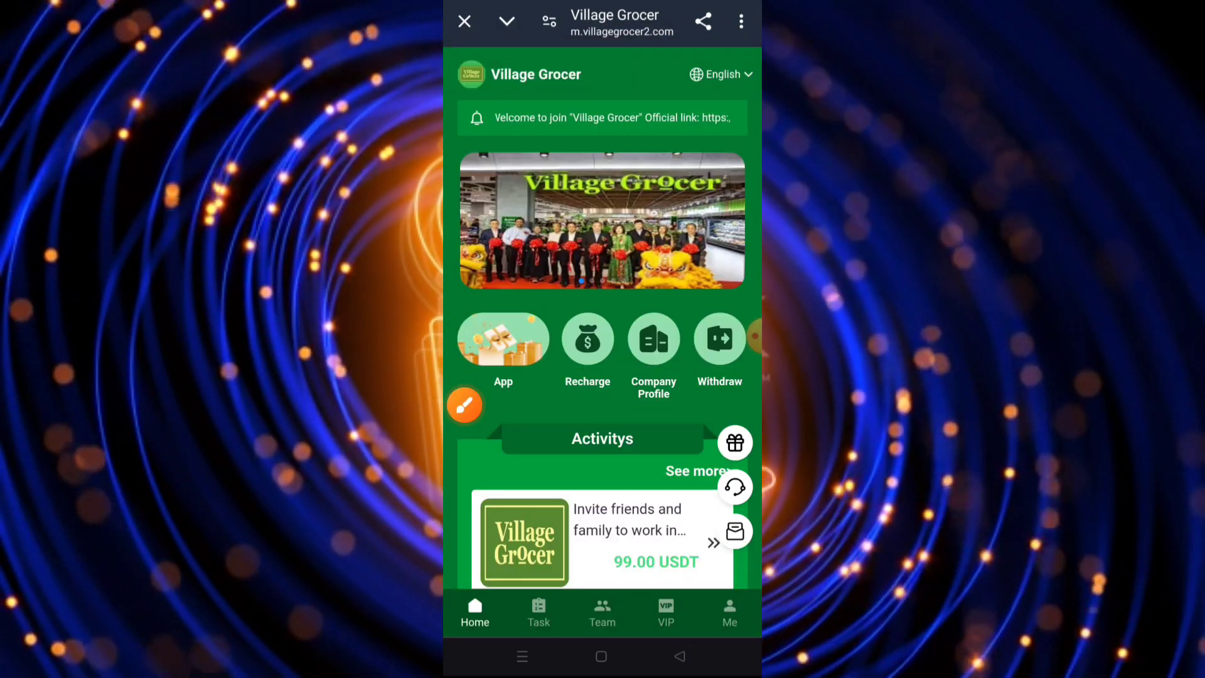
- Open the VIP page and scroll through the tiers up to VIP7
left_click(664, 613)
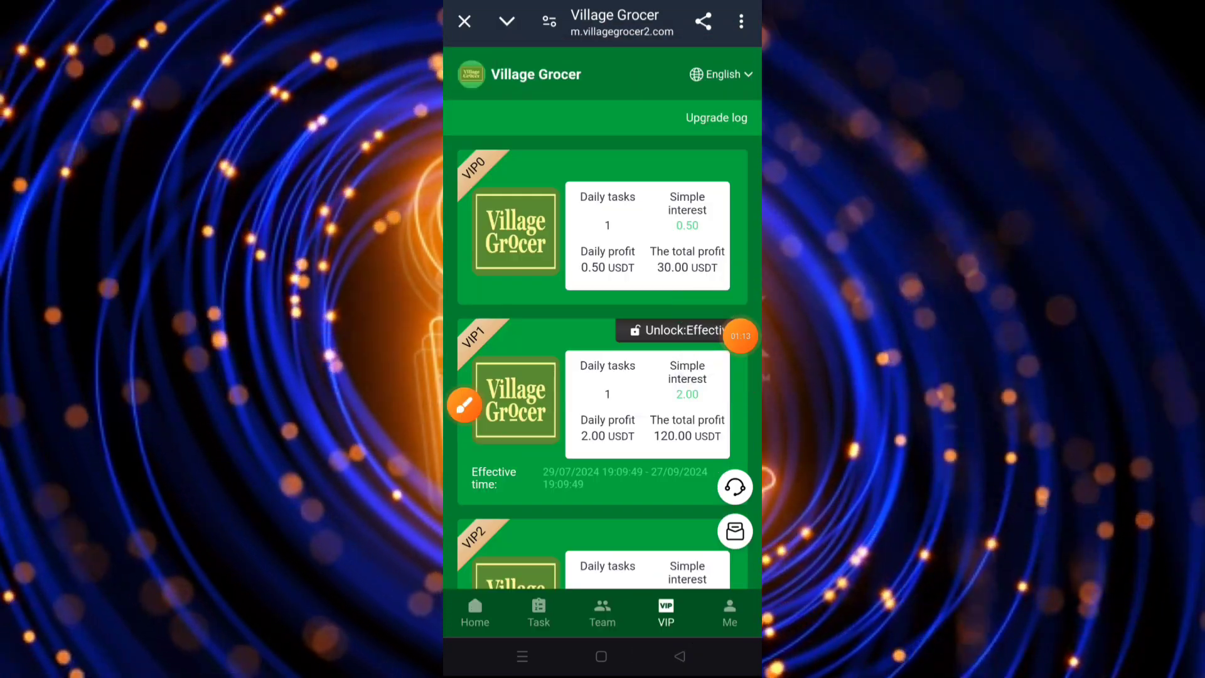
scroll("down", 3)
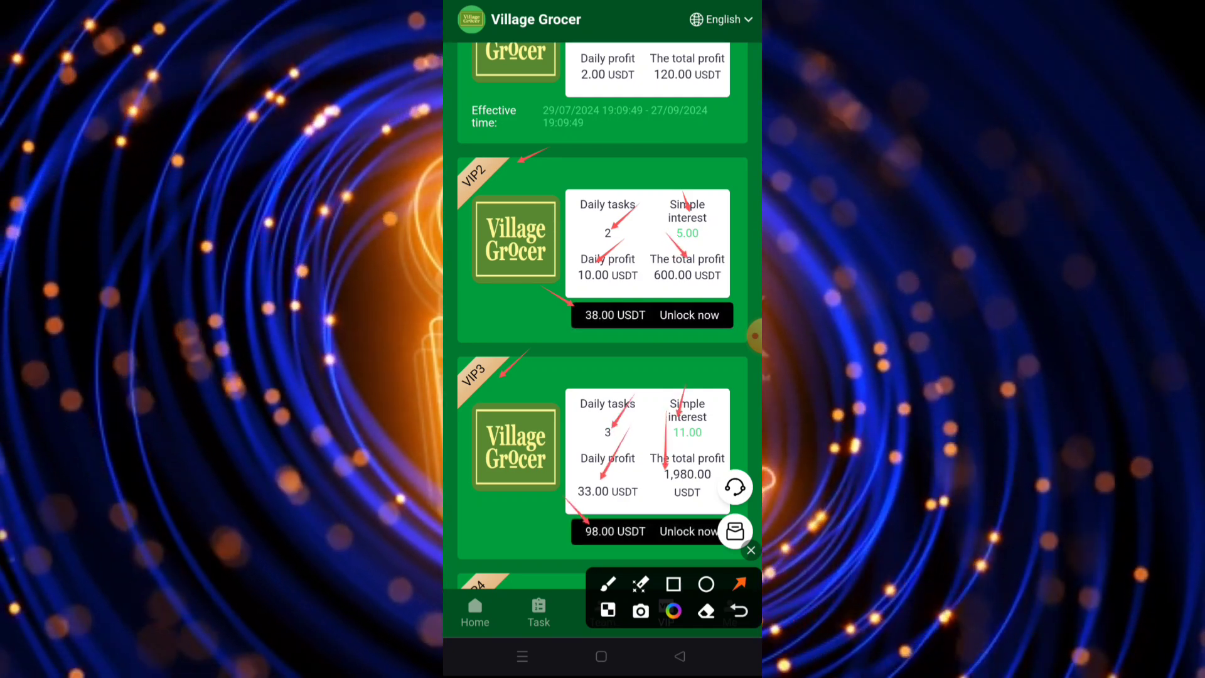
scroll("down", 3)
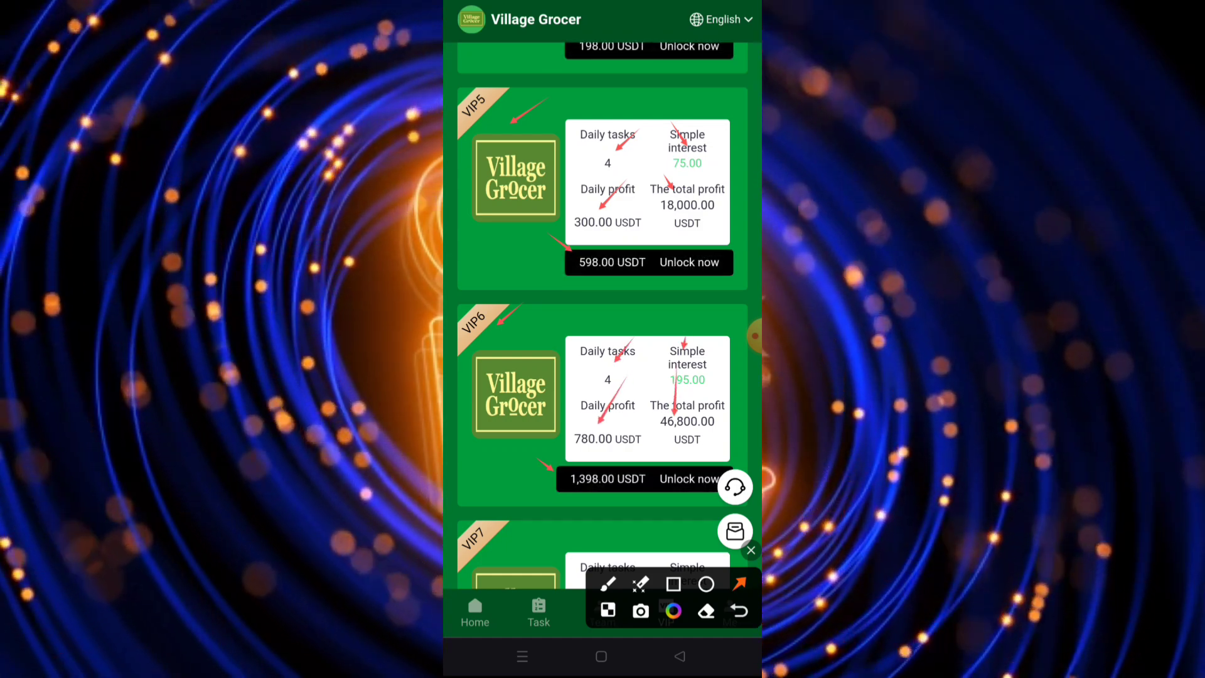
scroll("down", 3)
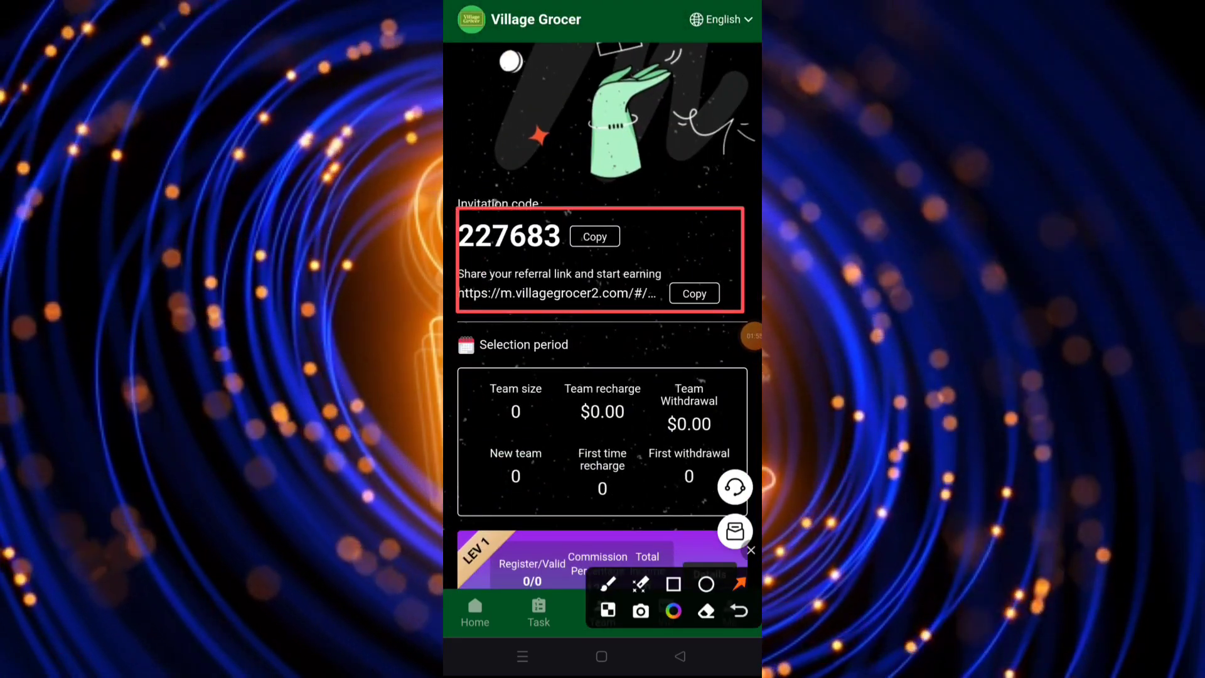
left_click(692, 293)
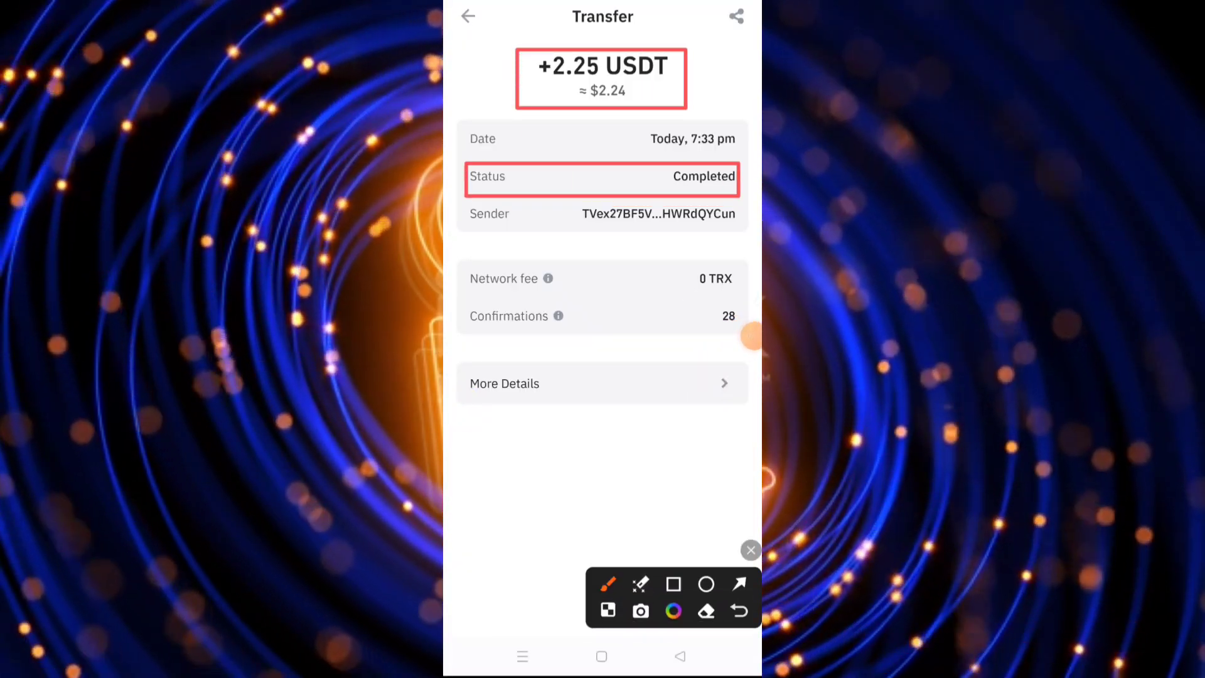
- Open the received +2.25 USDT transfer showing Completed with 28 confirmations
left_click_drag(534, 526, 653, 461)
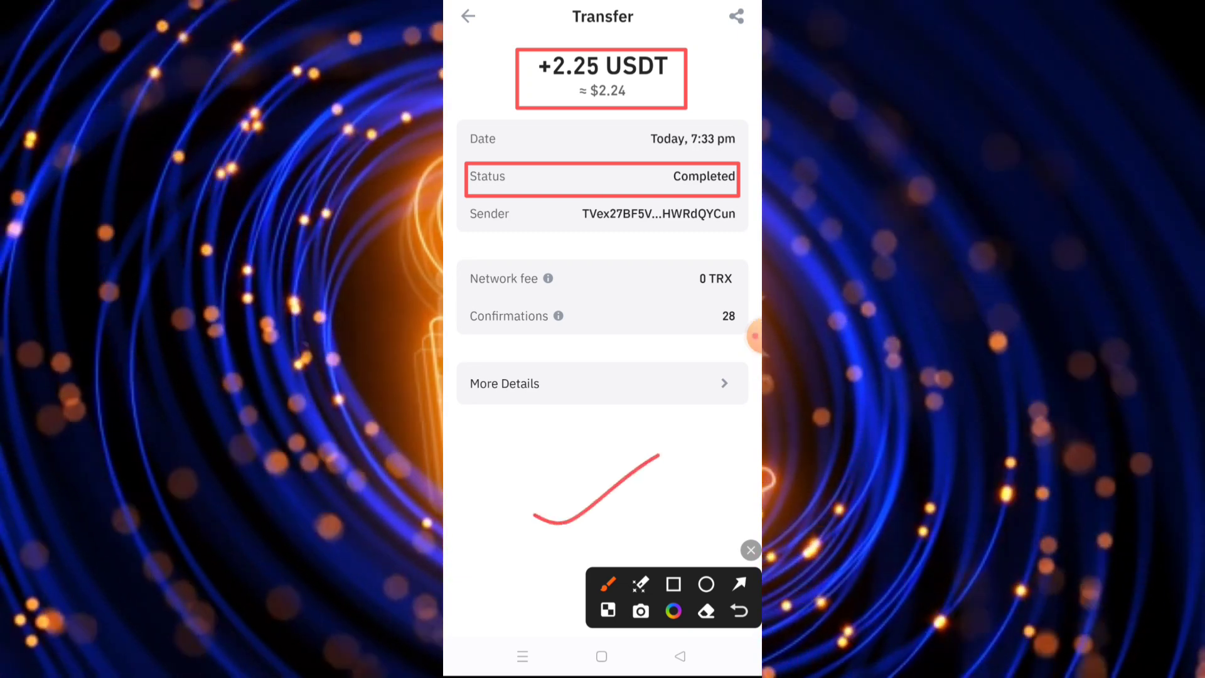
left_click(750, 551)
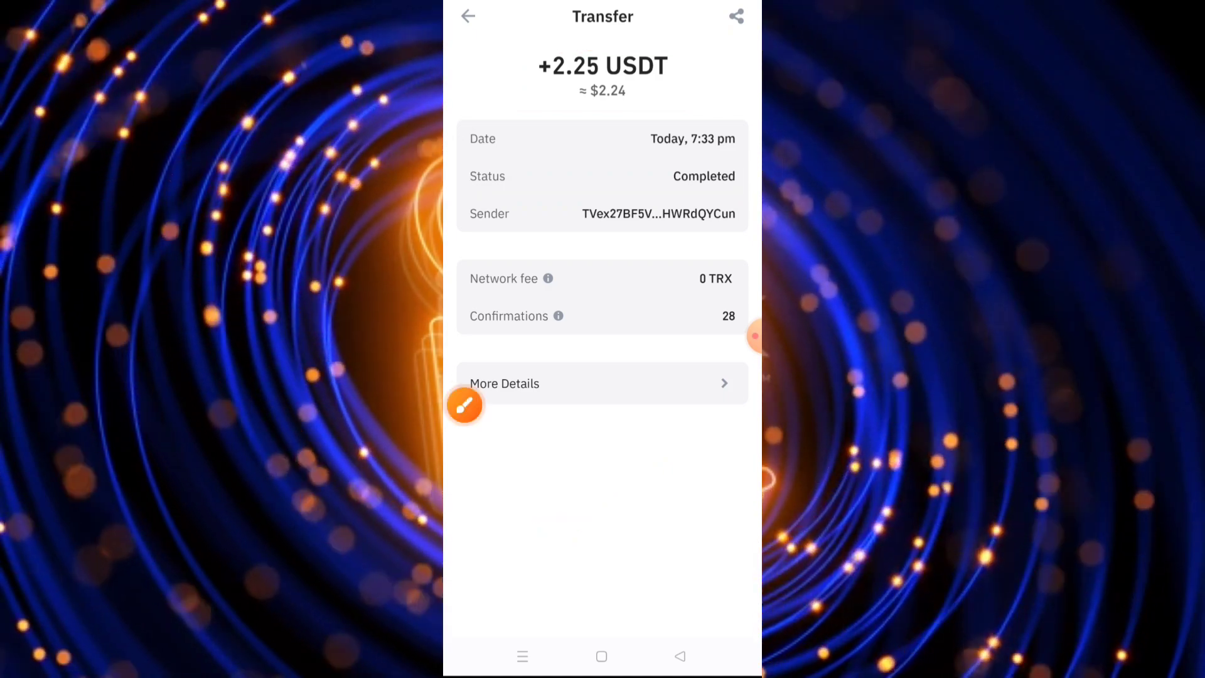